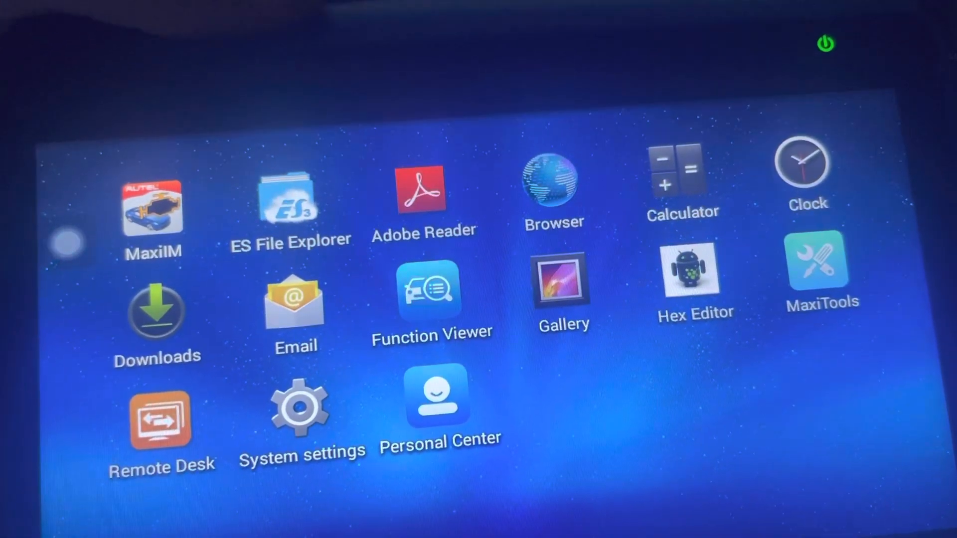
# Launch the MaxiIM app from the Android home screen.
pyautogui.click(154, 208)
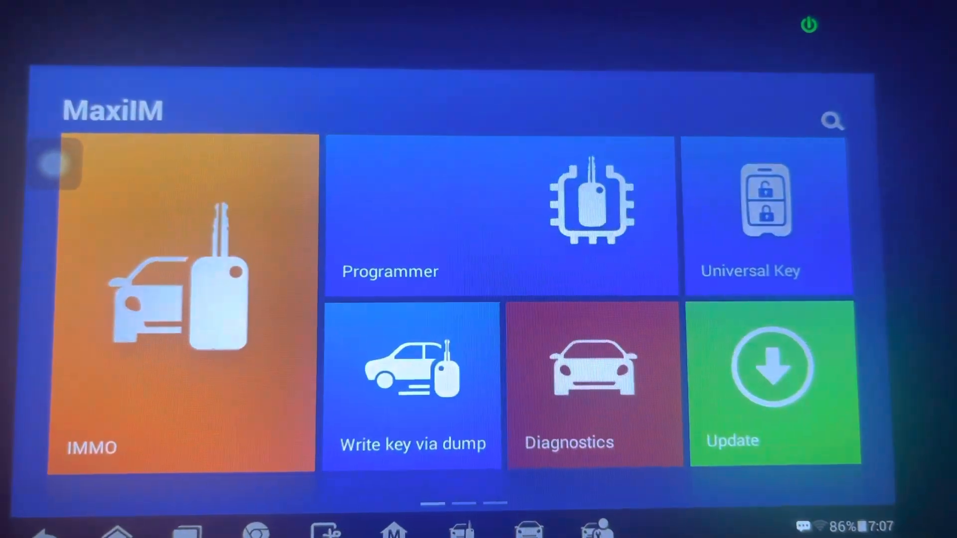
# Swipe to the second main-menu page and enter Data Manager.
pyautogui.hscroll(-3)
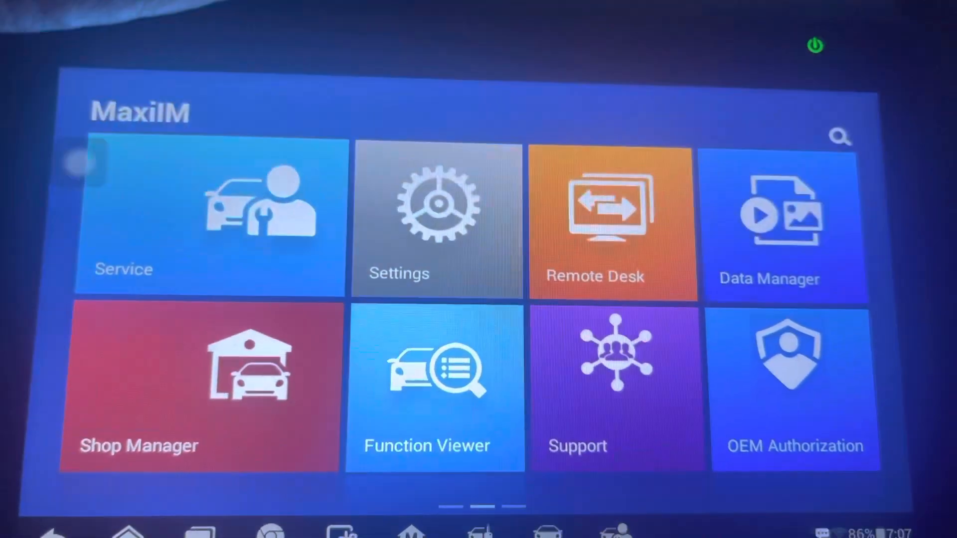
pyautogui.click(785, 220)
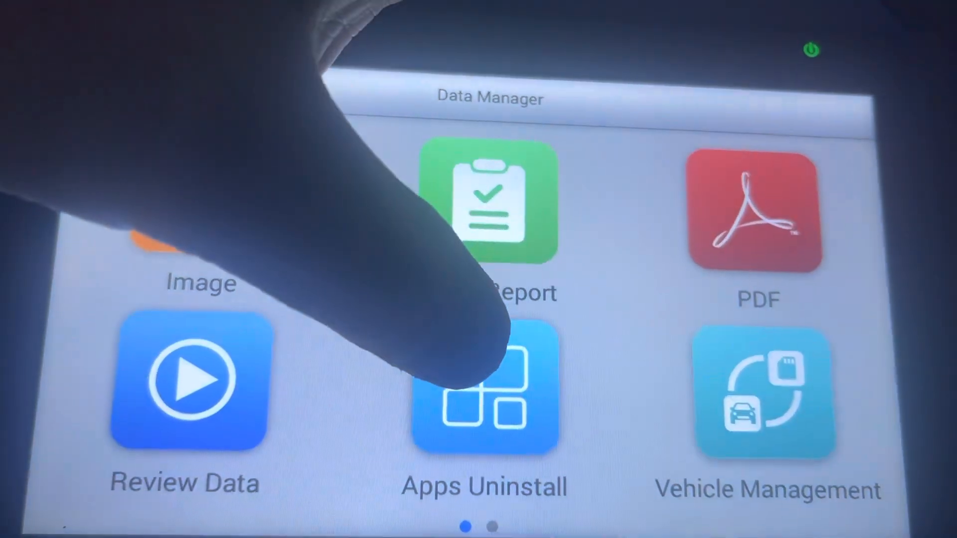
# Open Apps Uninstall and mark Dacia on the IMMO tab for removal.
pyautogui.click(485, 391)
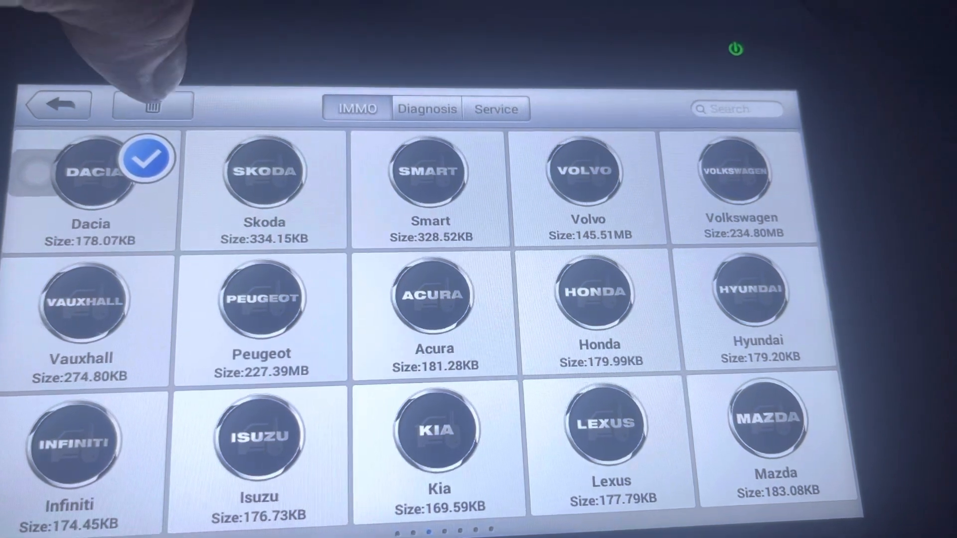
# Delete the checked Dacia software and confirm OK in the Alert dialog.
pyautogui.click(152, 103)
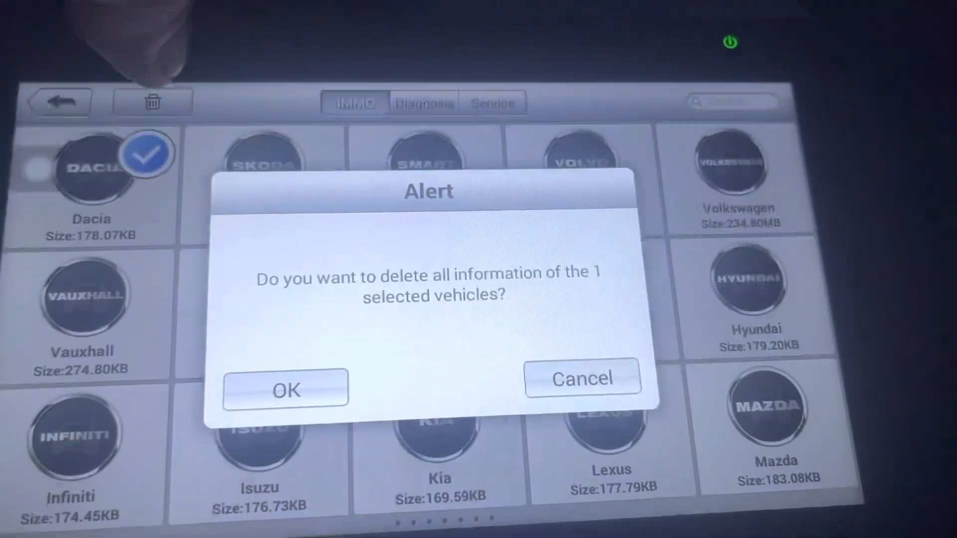
pyautogui.click(285, 389)
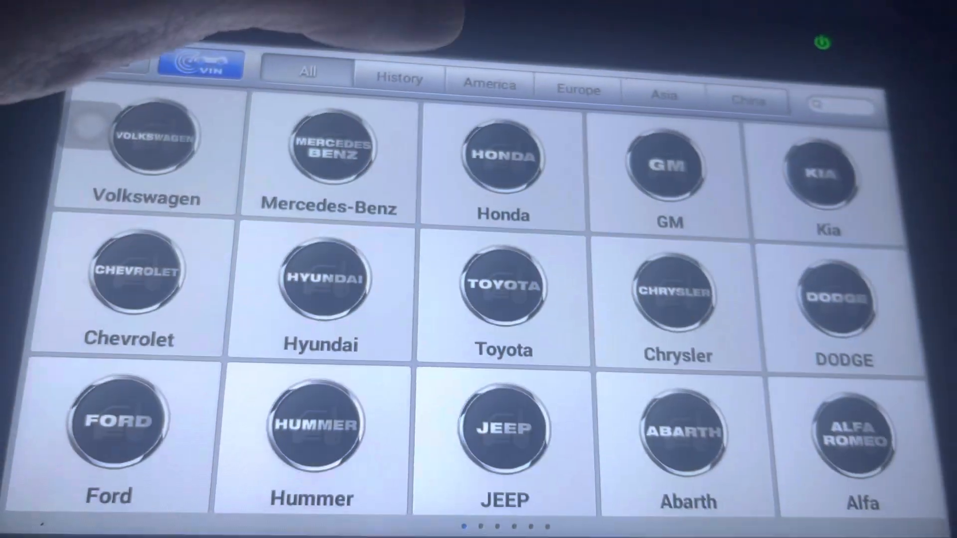
# Page the IMMO vehicle brand list forward to Audi, Bentley, BMW, Fiat and Citroen.
pyautogui.click(576, 89)
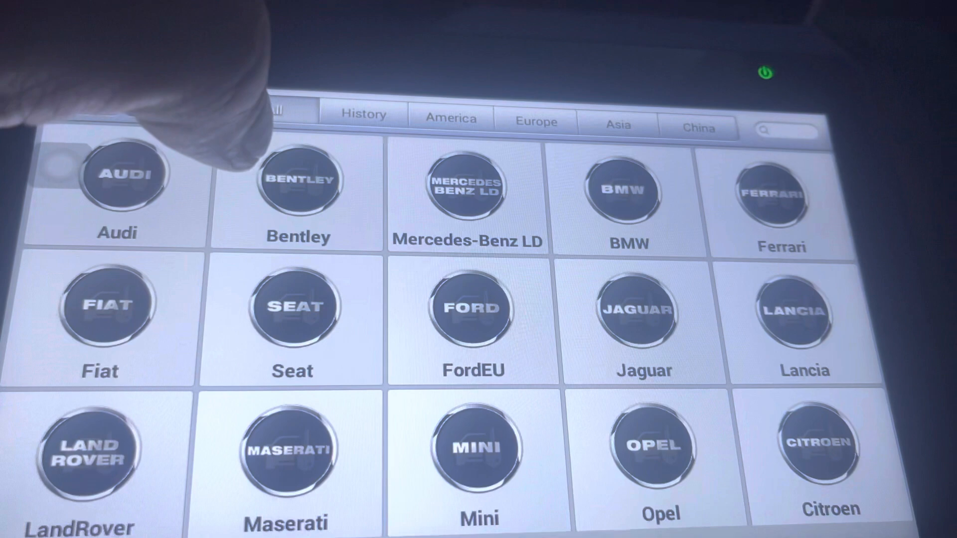